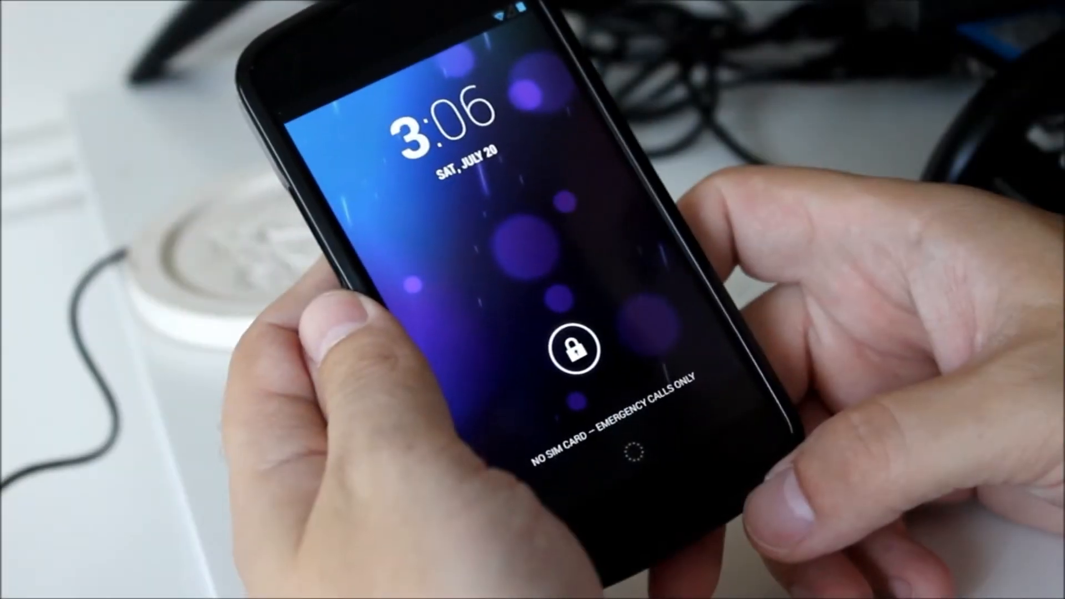
Unlock the phone from the lock screen to reach the home screen
left_click(572, 350)
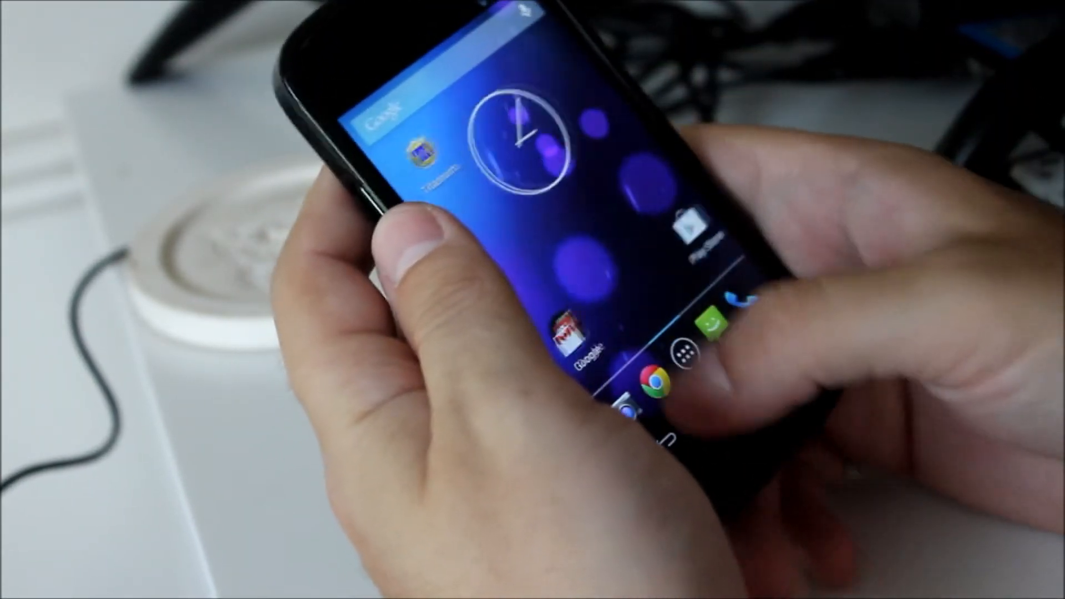
View the app drawer and recent apps, then open the Quick Settings panel
left_click(682, 359)
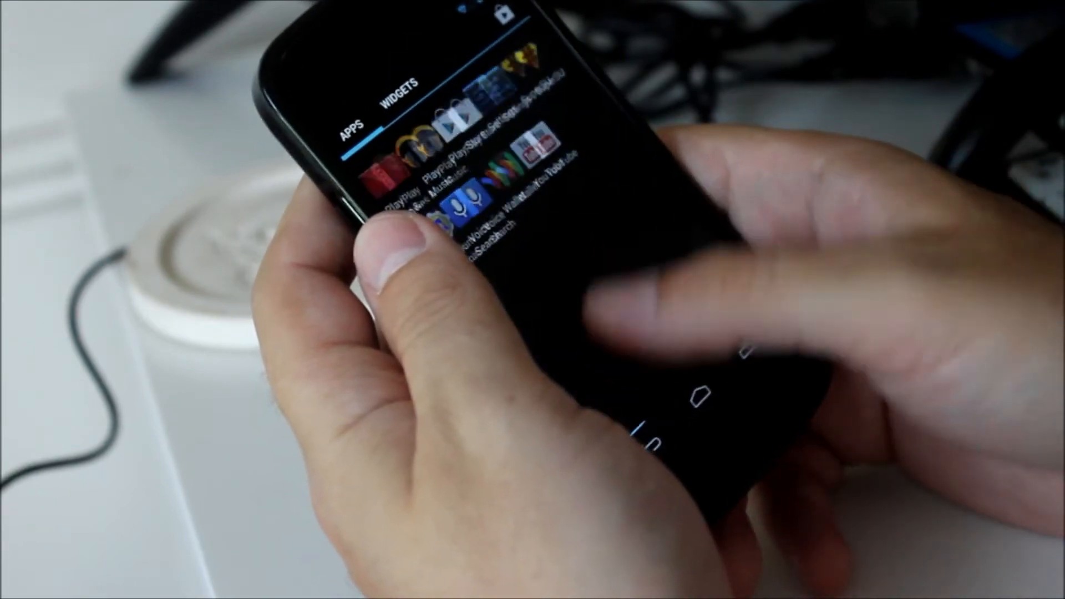
left_click(398, 89)
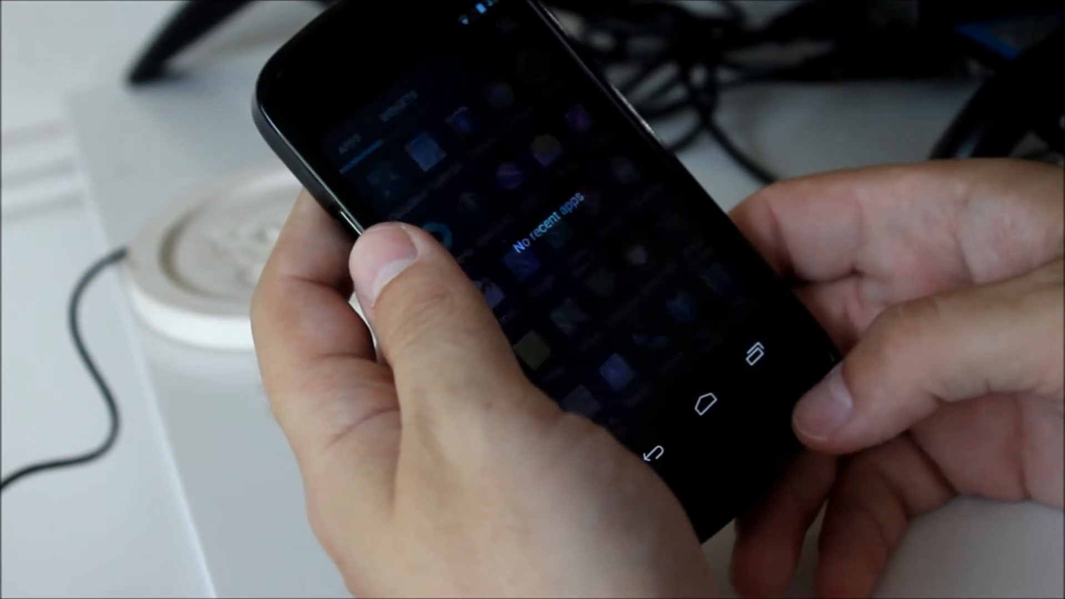
left_click(707, 403)
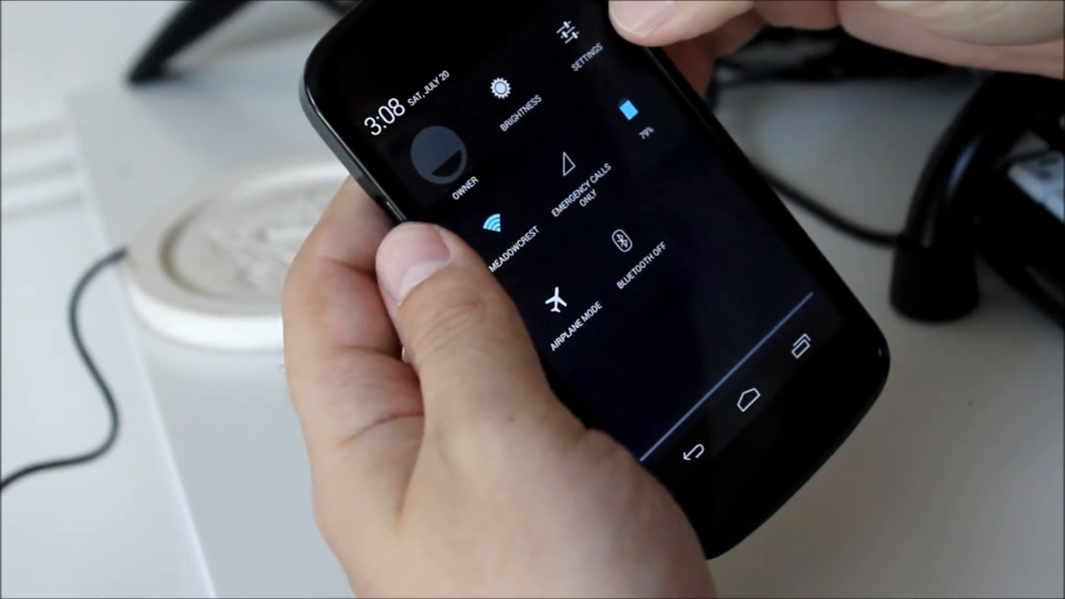
Open Settings from Quick Settings and scroll through the wireless and device options
left_click(573, 48)
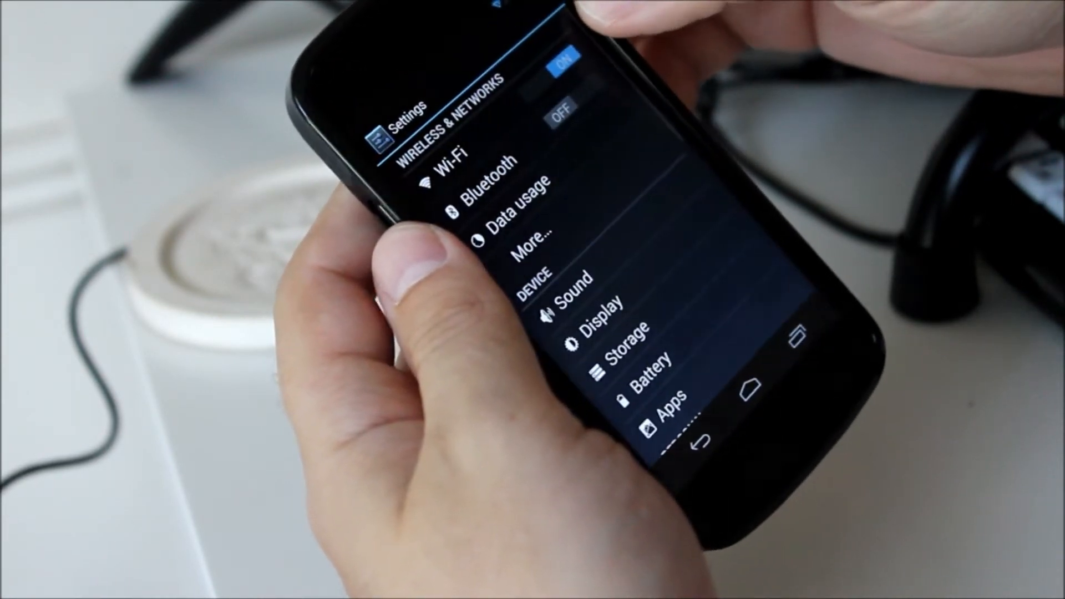
scroll("down", 3)
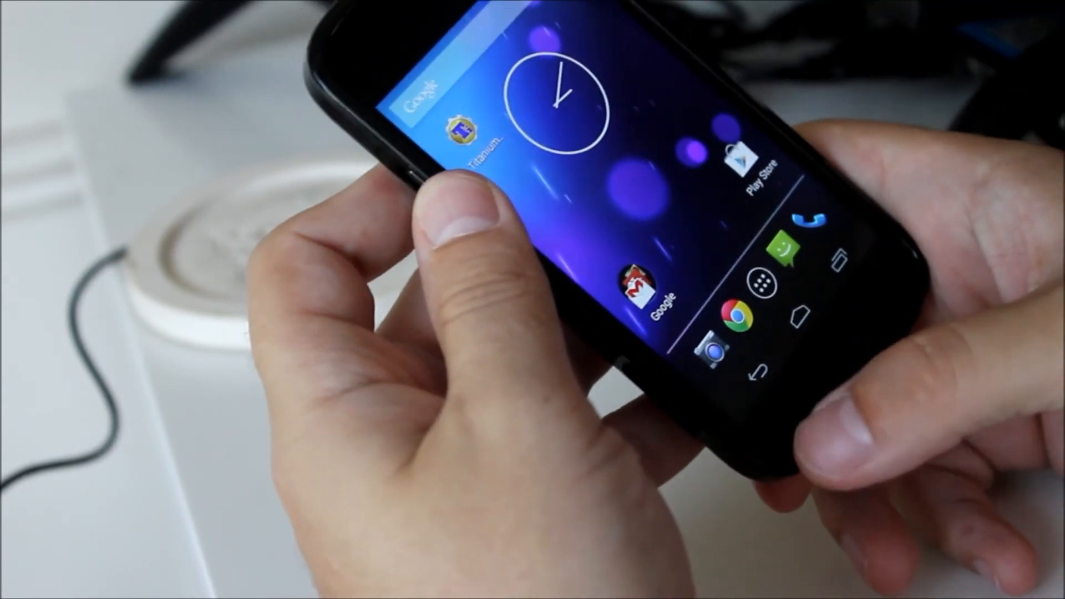
Launch the Camera app from the home screen dock to show the viewfinder
left_click(709, 349)
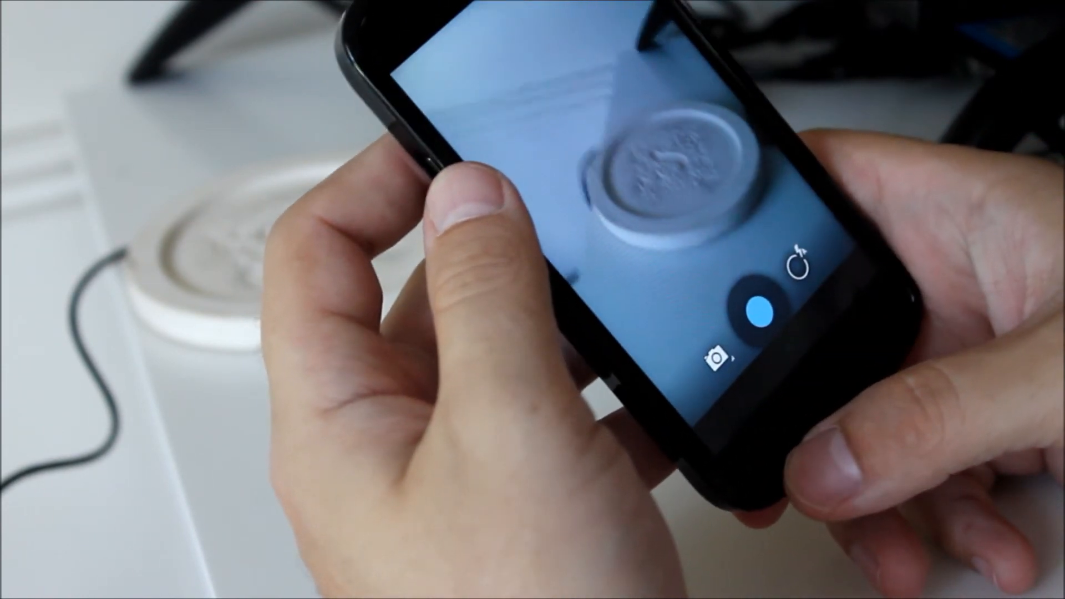